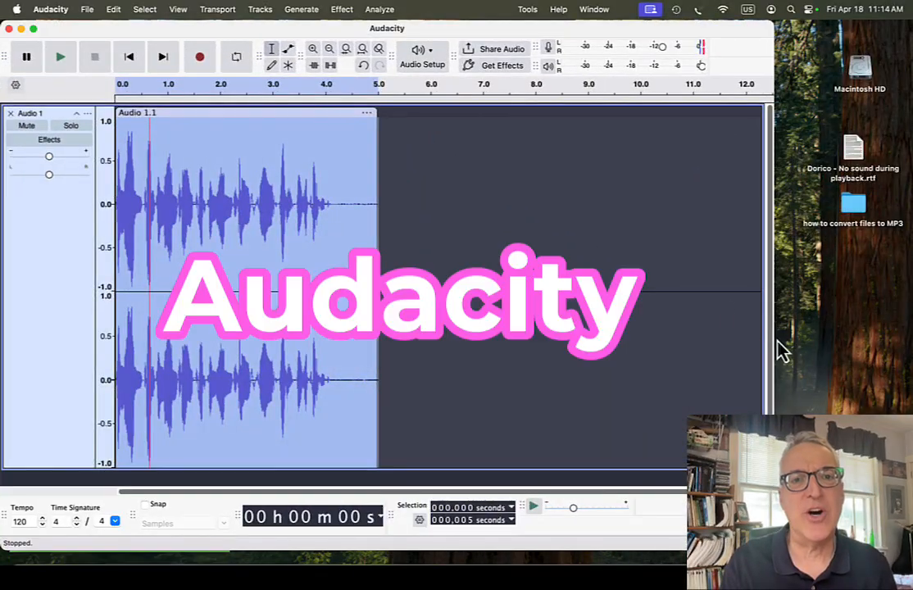
# Step: Start an Export Audio to this computer, keeping MP3 Files as the format
pyautogui.click(87, 9)
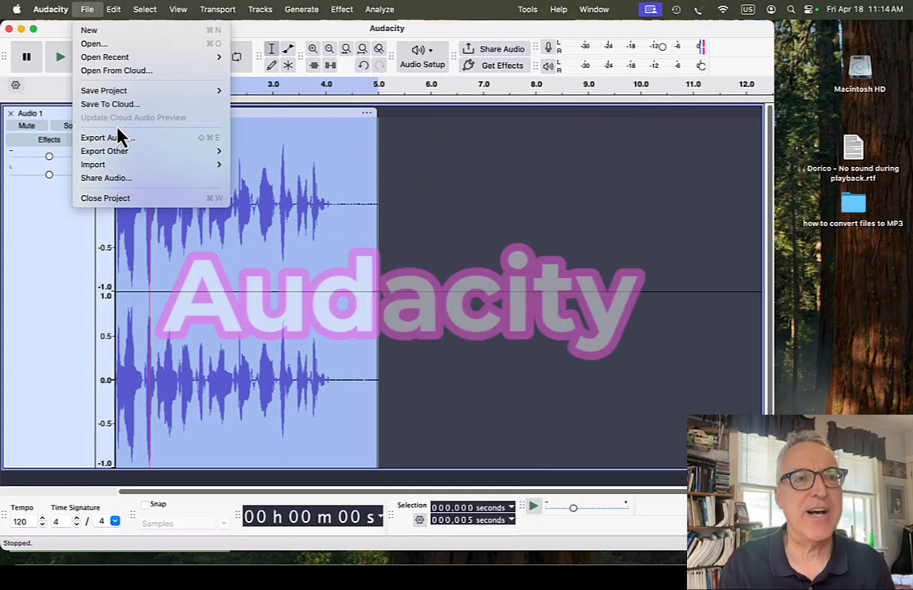
pyautogui.click(102, 138)
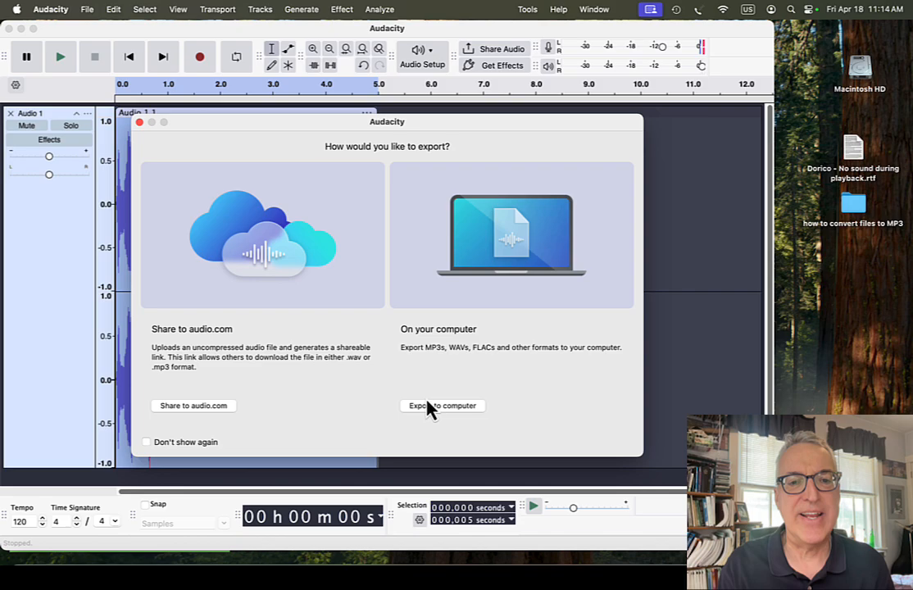
pyautogui.click(442, 407)
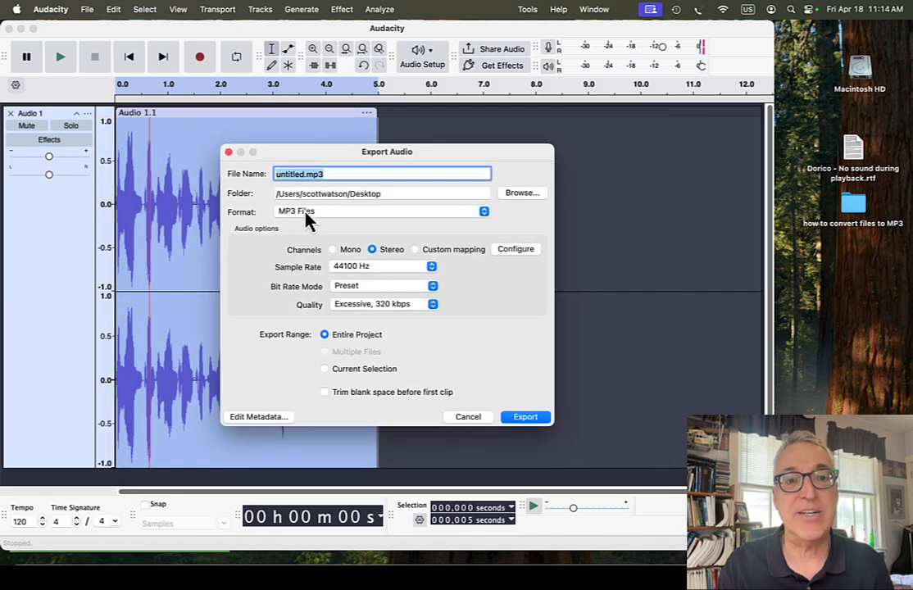
pyautogui.click(380, 210)
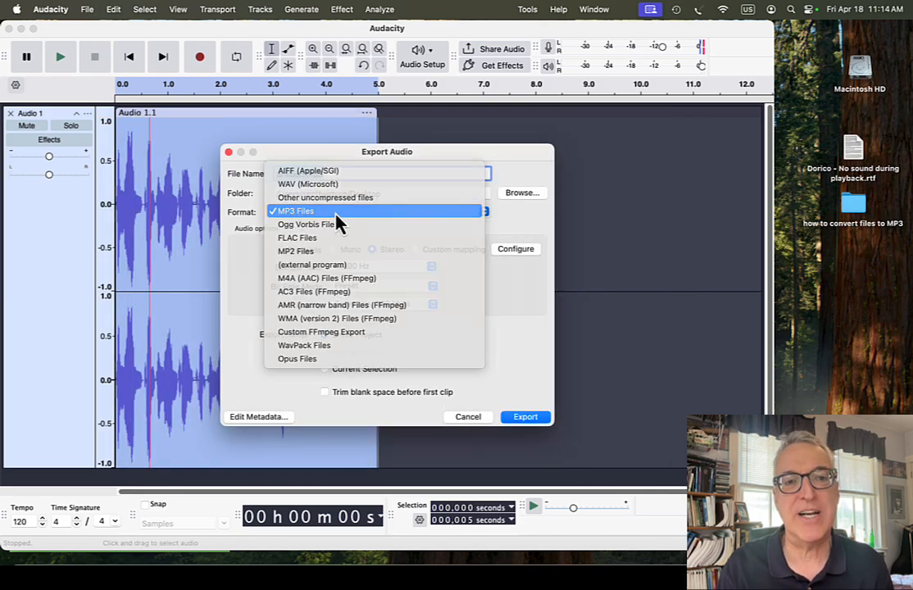
pyautogui.click(295, 209)
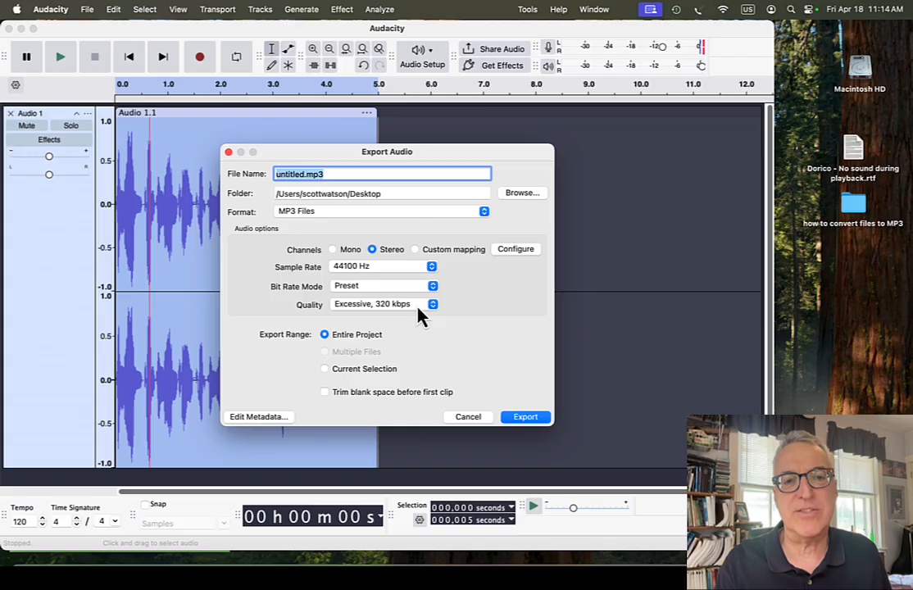
pyautogui.click(468, 418)
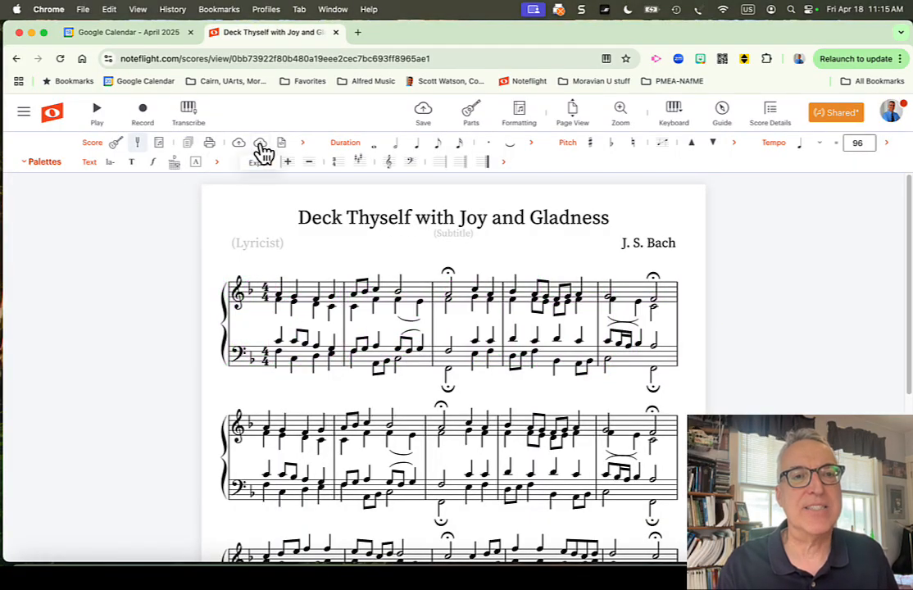
# Step: Show the Export Score dialog listing PDF, MusicXML, MIDI, WAV and MP3 formats
pyautogui.click(260, 141)
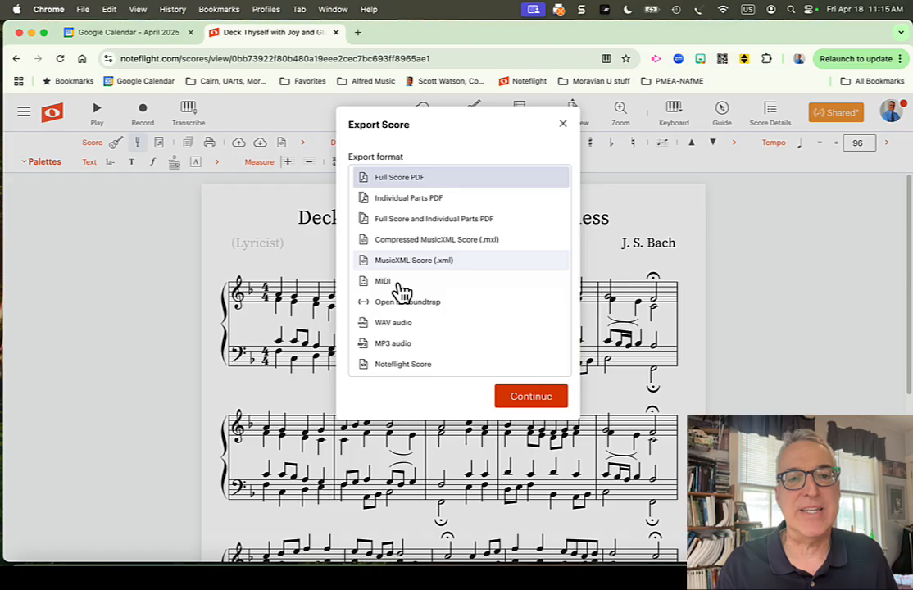
pyautogui.moveTo(401, 344)
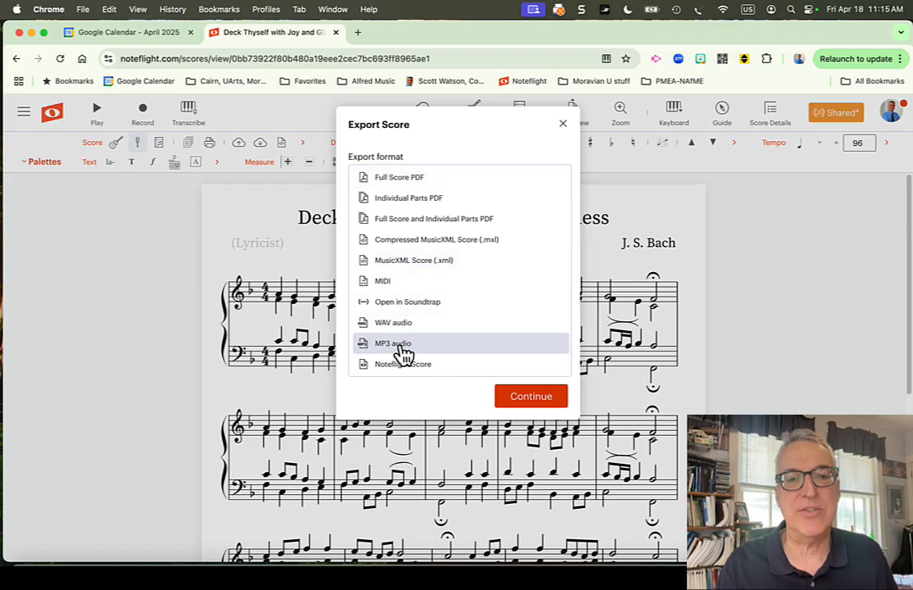
pyautogui.moveTo(508, 398)
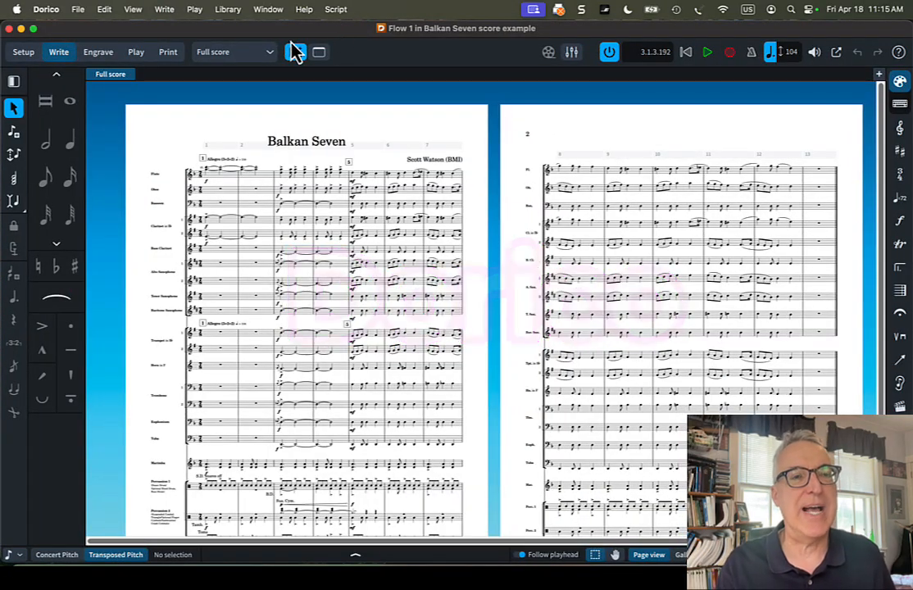
pyautogui.click(79, 10)
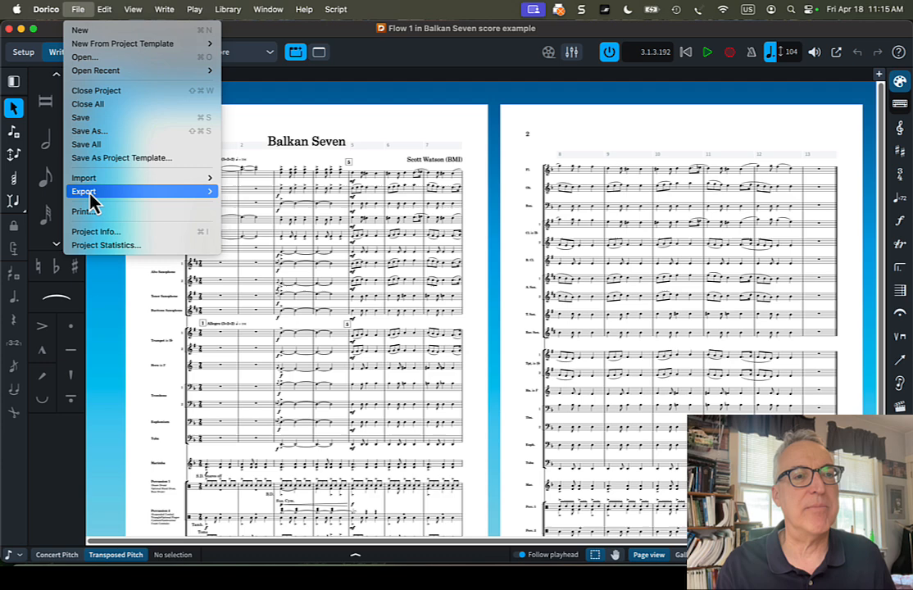
pyautogui.click(83, 190)
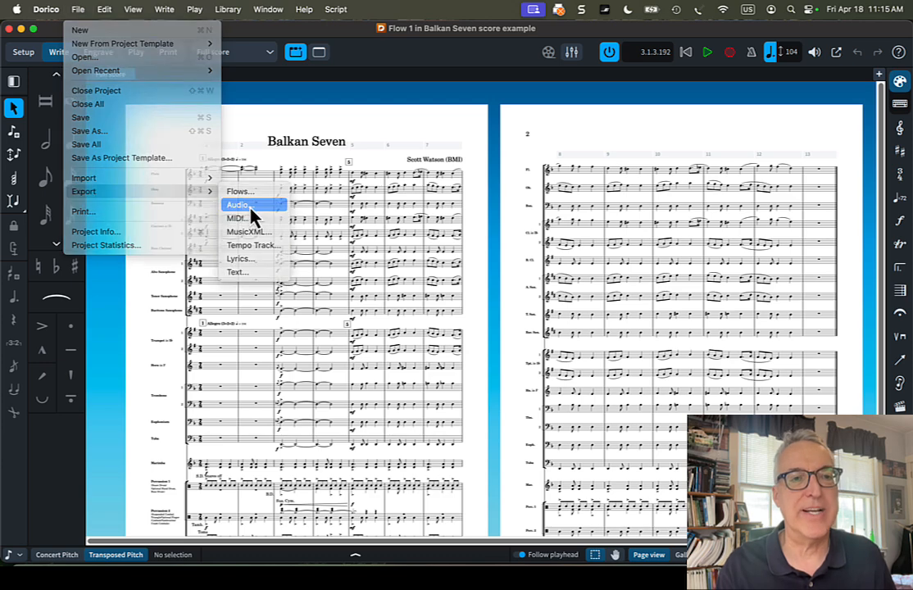
pyautogui.click(238, 205)
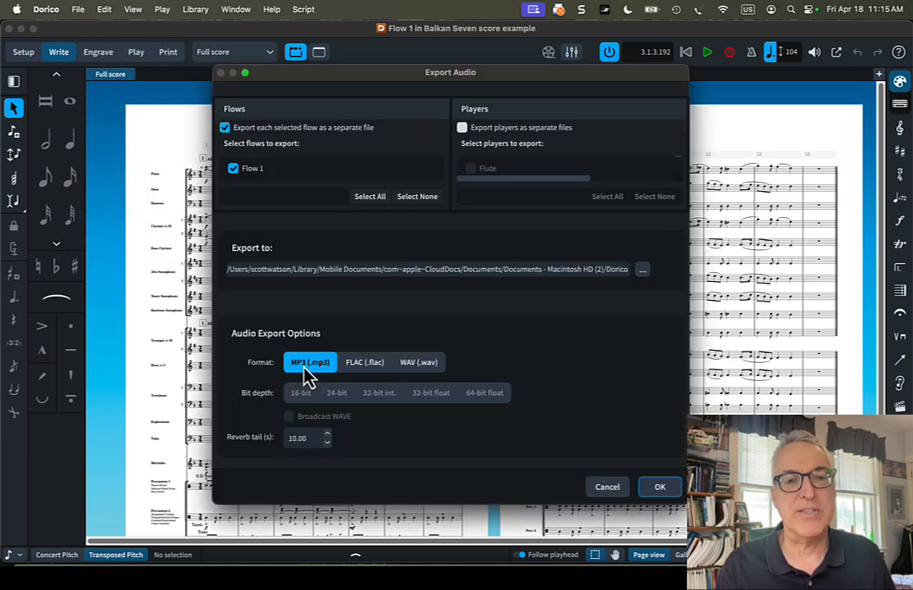
pyautogui.moveTo(351, 380)
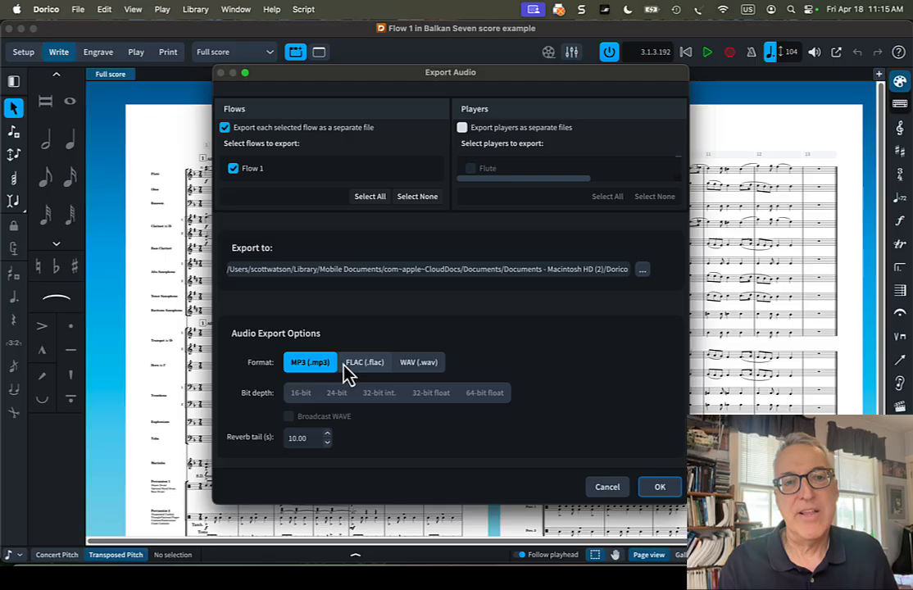
pyautogui.moveTo(418, 400)
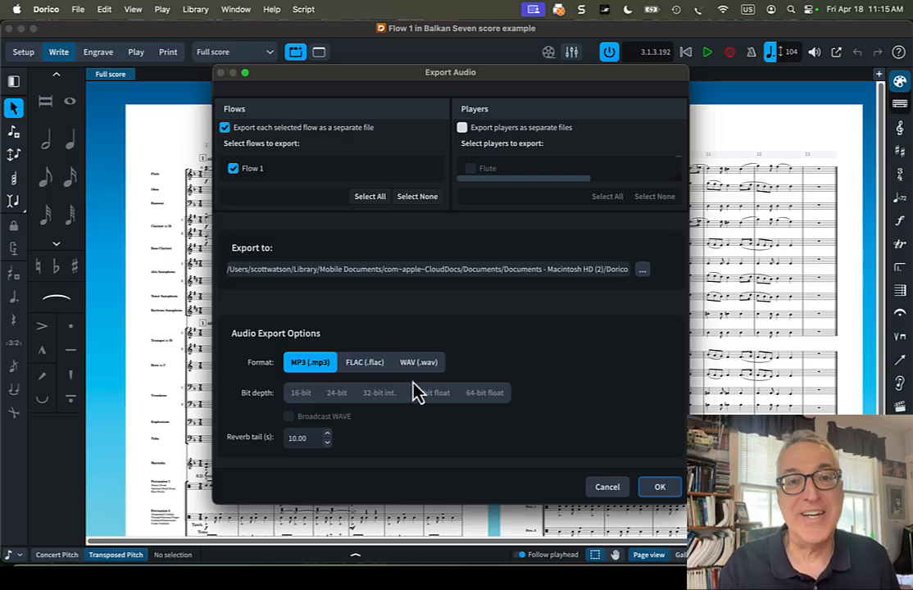
pyautogui.moveTo(602, 485)
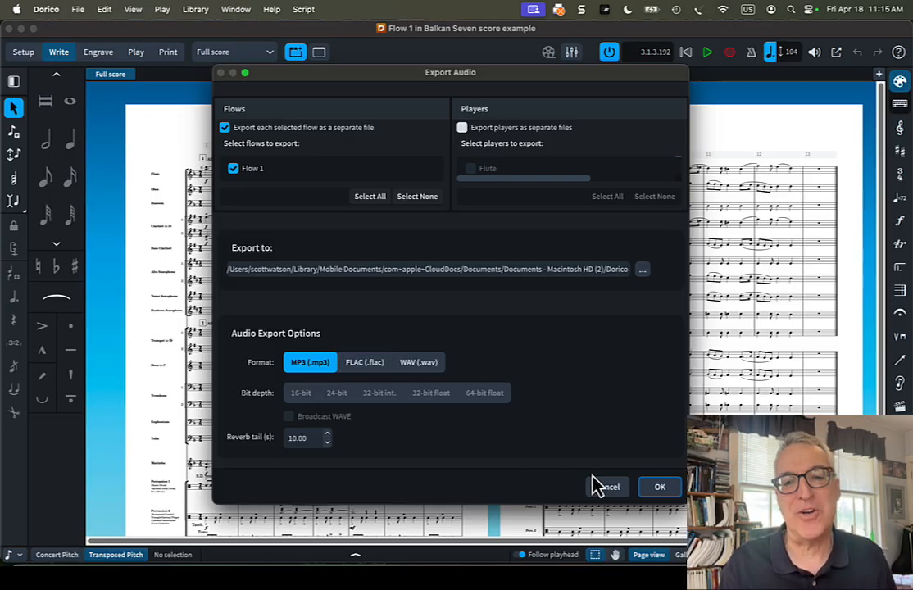
pyautogui.click(607, 486)
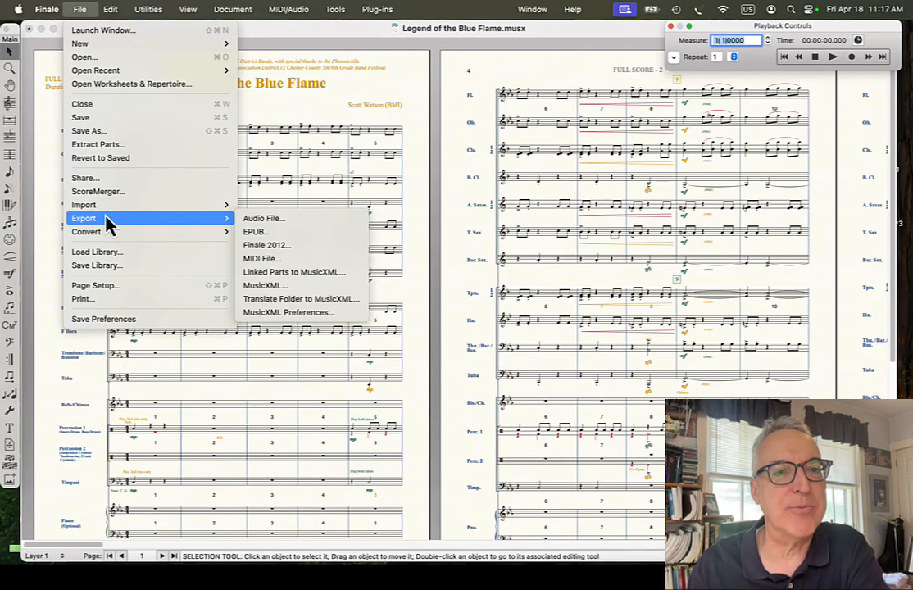
# Step: Save the score as an AIFF audio file to the Desktop via File > Export > Audio File
pyautogui.click(262, 218)
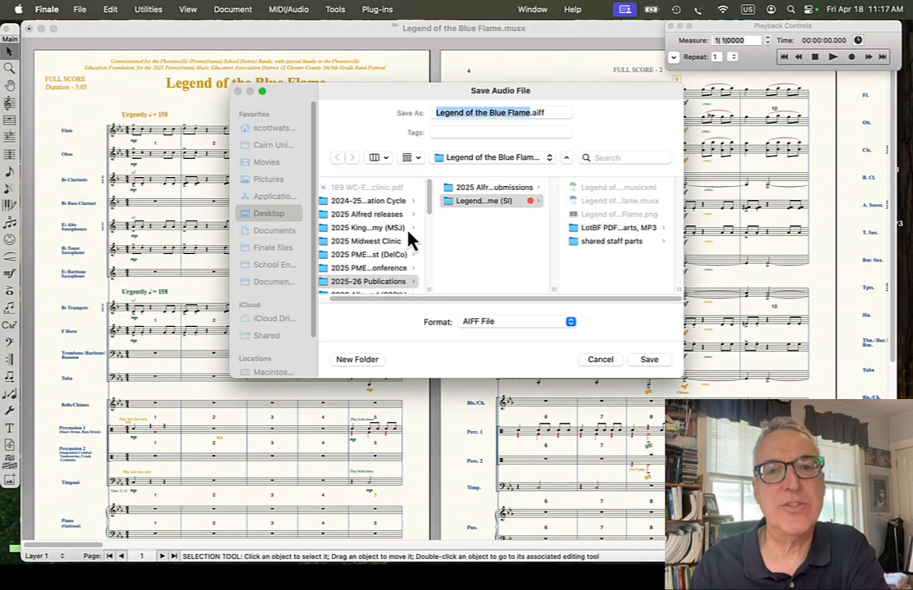
pyautogui.click(513, 322)
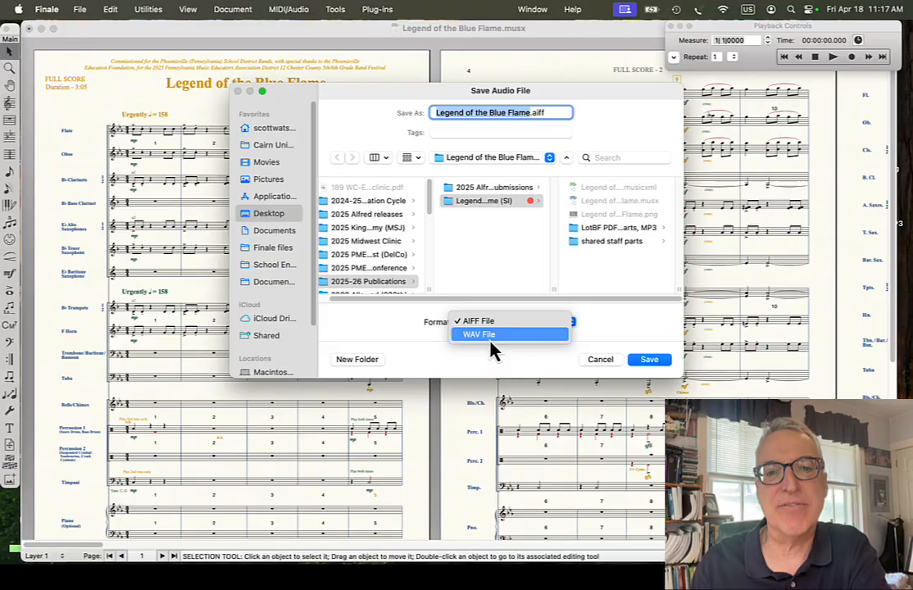
pyautogui.click(472, 321)
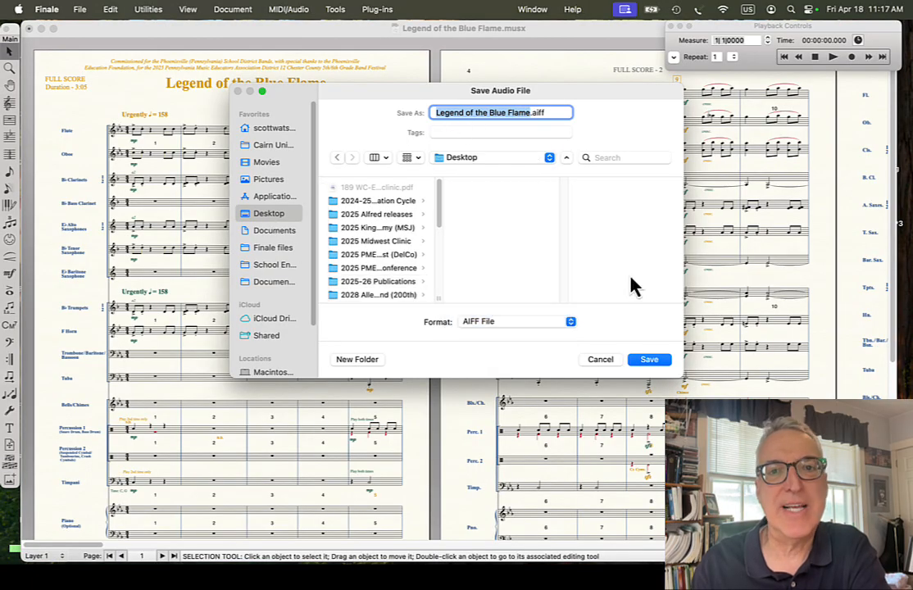
pyautogui.click(649, 359)
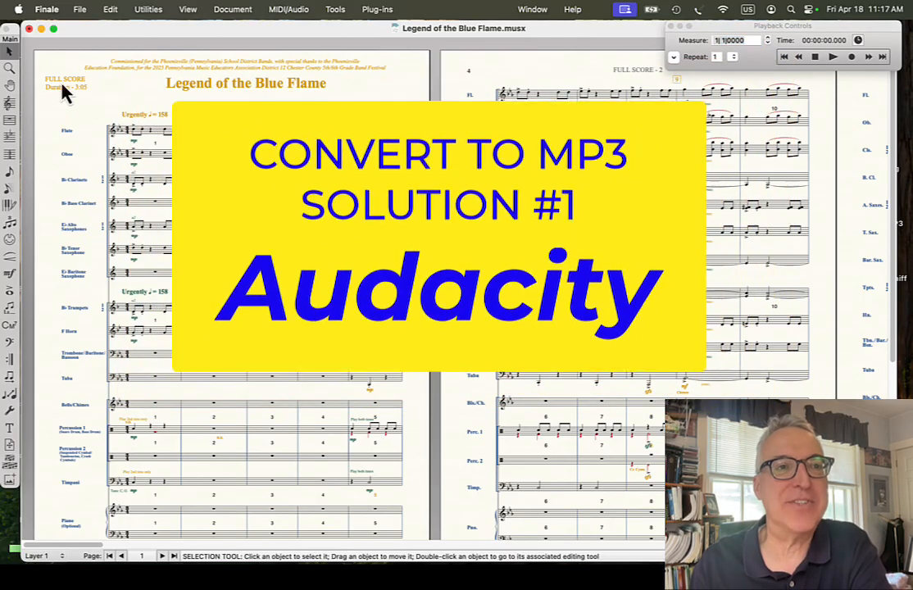
# Step: Quit Finale with Don't Save and select the new AIFF file on the desktop
pyautogui.click(46, 10)
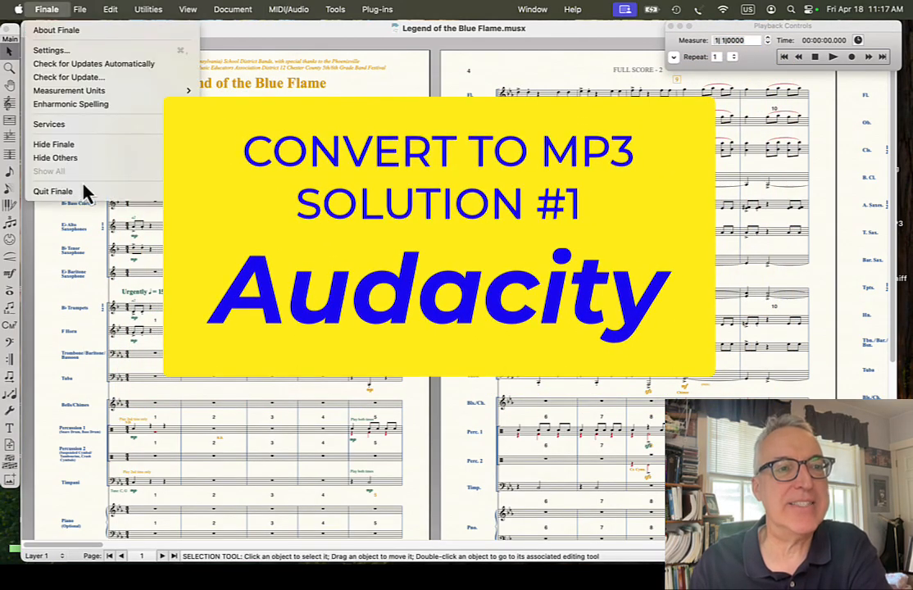
pyautogui.click(52, 191)
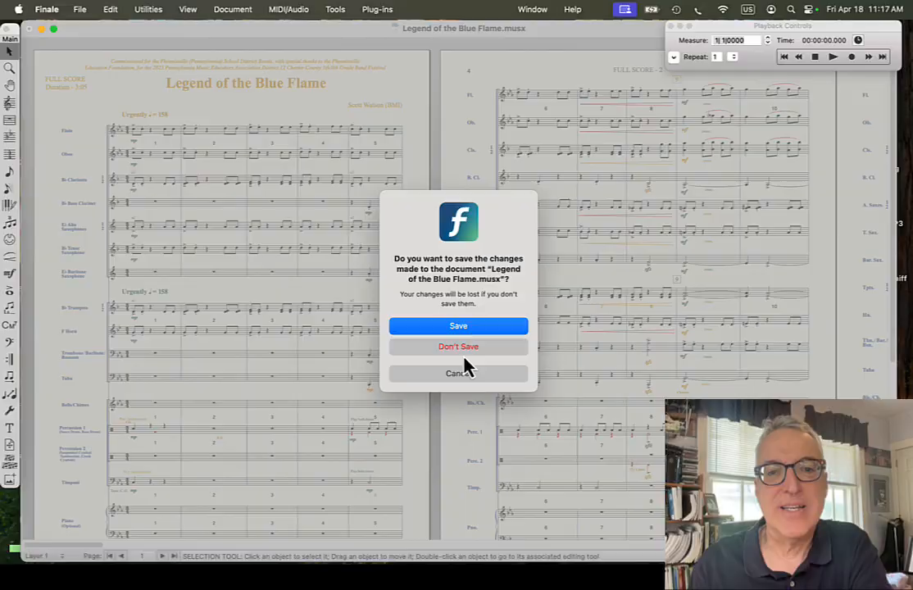
pyautogui.click(457, 347)
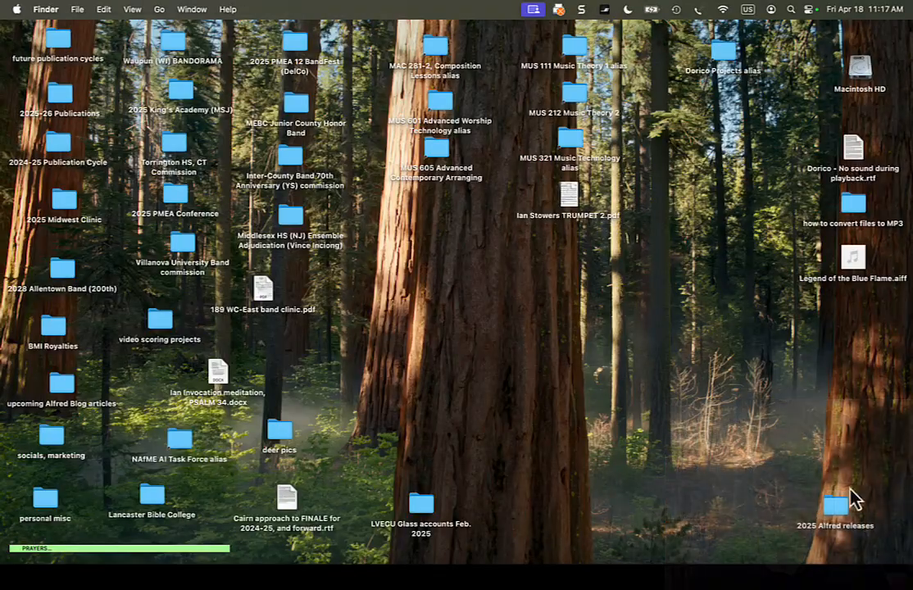
pyautogui.click(853, 261)
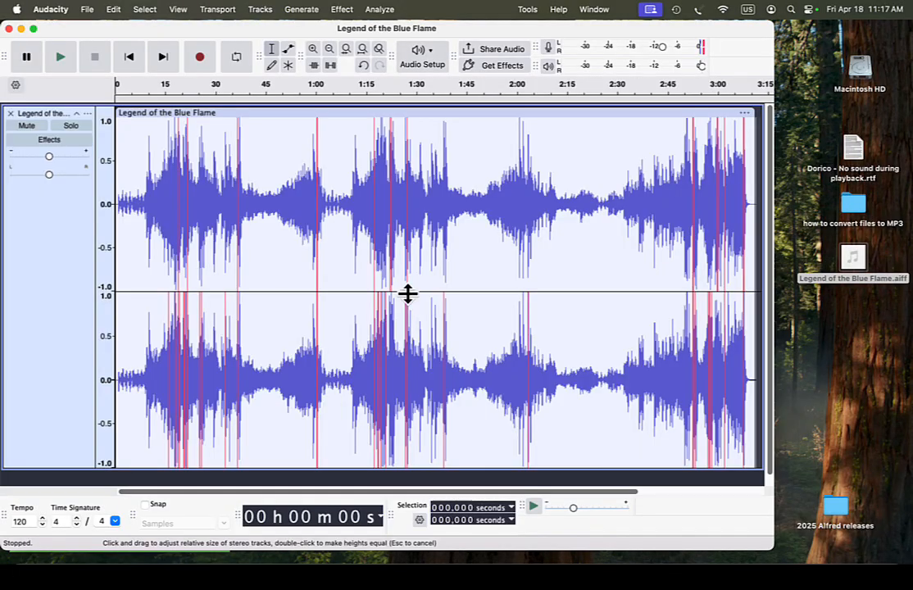
# Step: Export the audio to the desktop as MP3 Files at Excessive 320 kbps quality
pyautogui.click(86, 10)
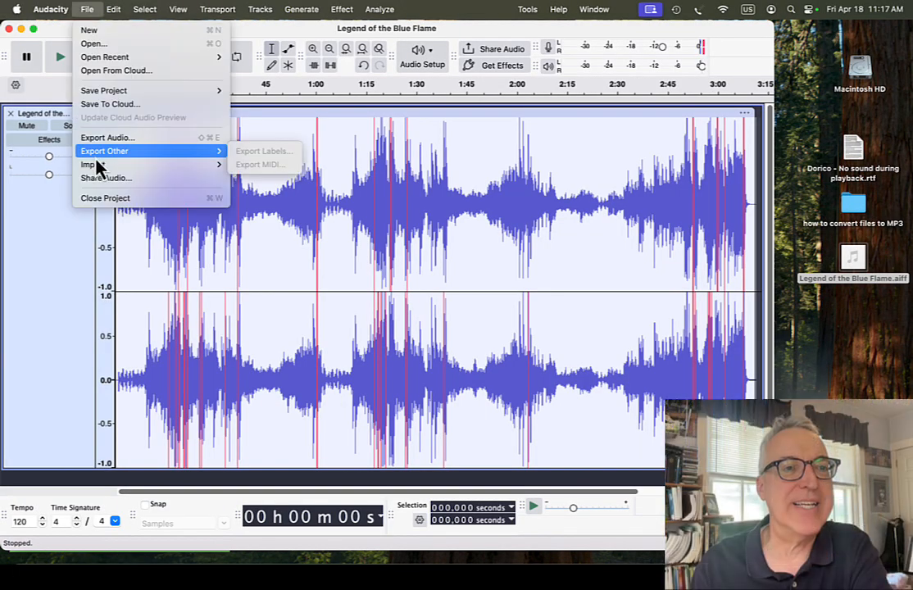
pyautogui.click(106, 138)
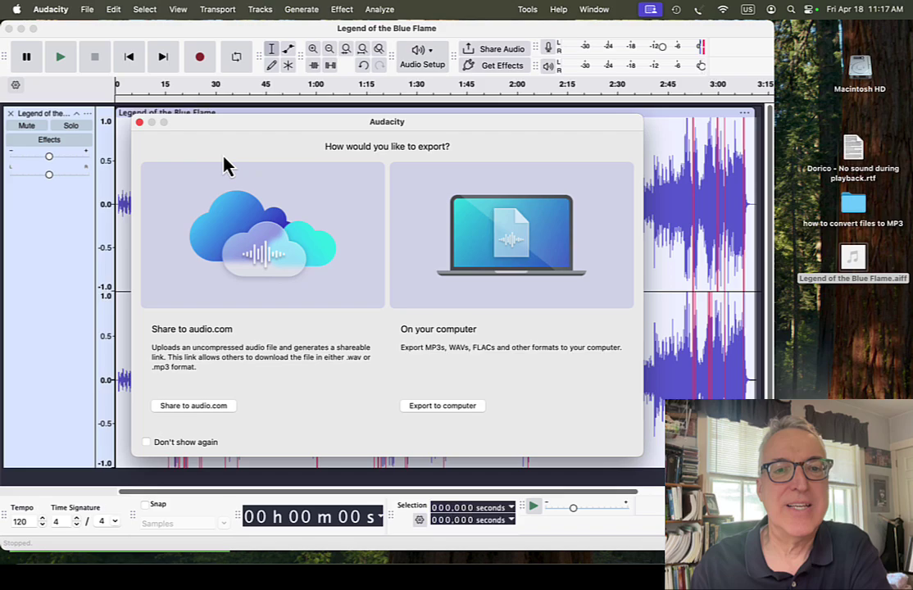
pyautogui.click(442, 407)
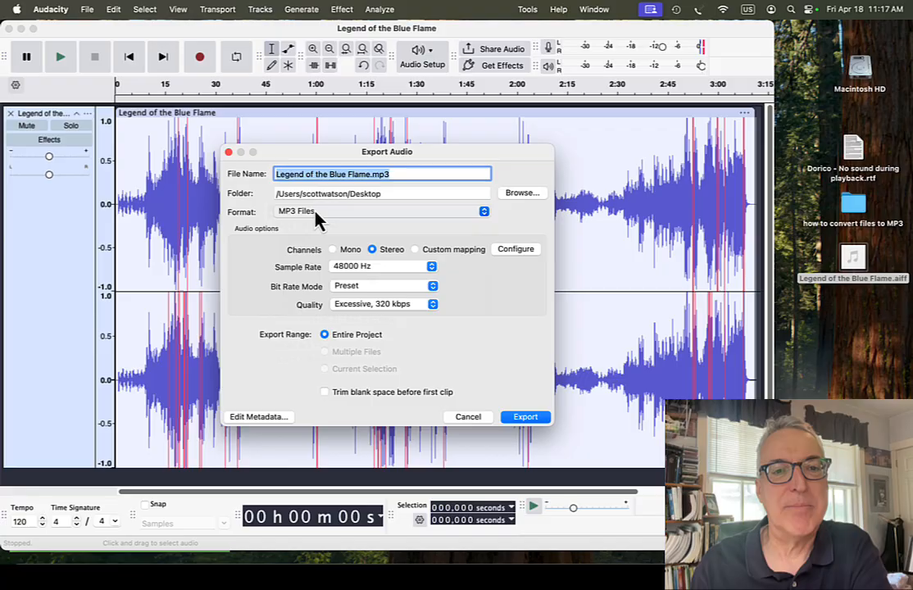
pyautogui.click(380, 303)
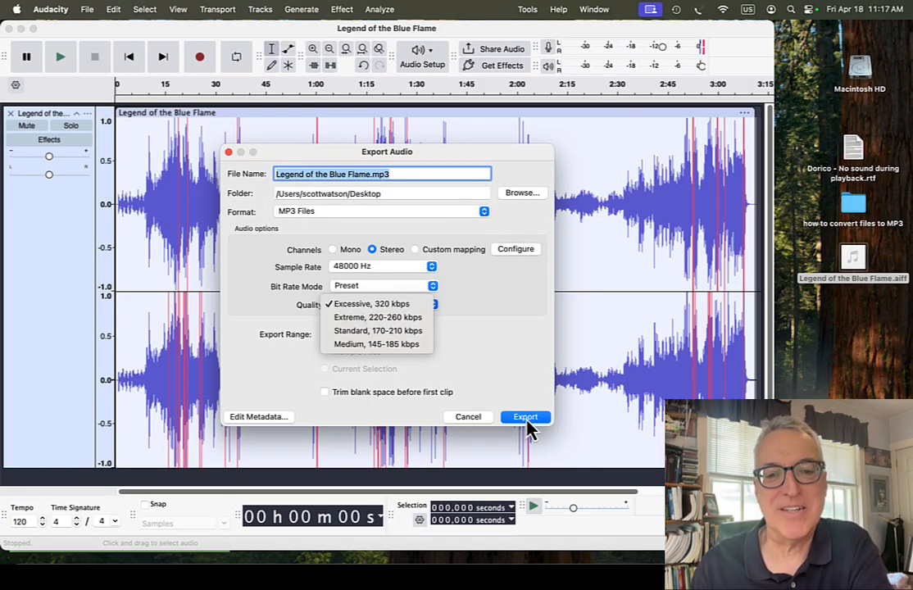
pyautogui.click(371, 304)
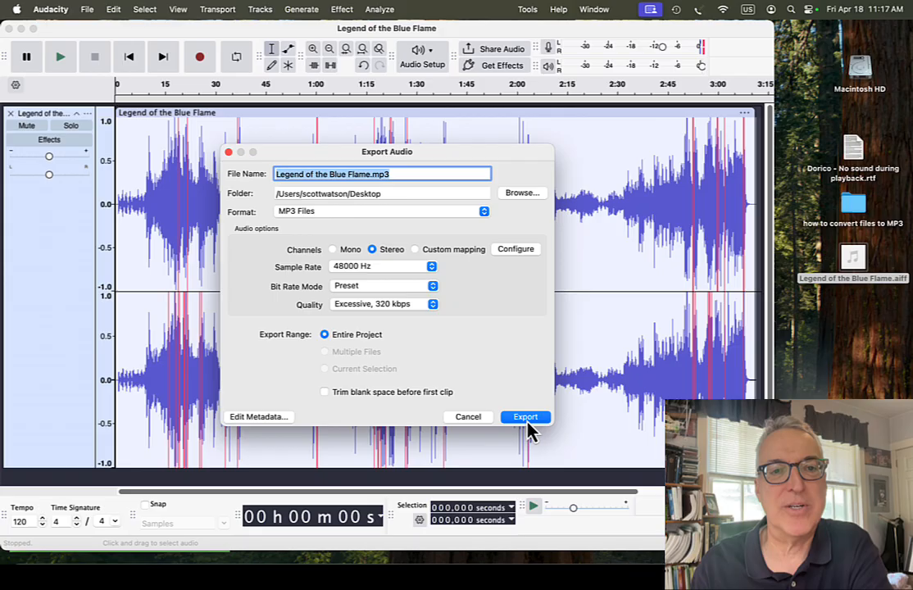
pyautogui.click(524, 418)
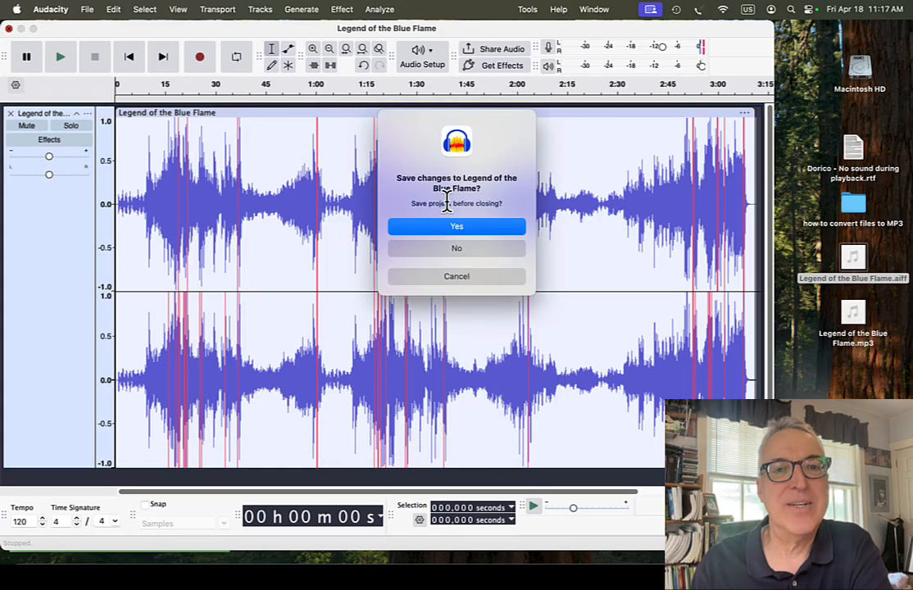
pyautogui.click(456, 248)
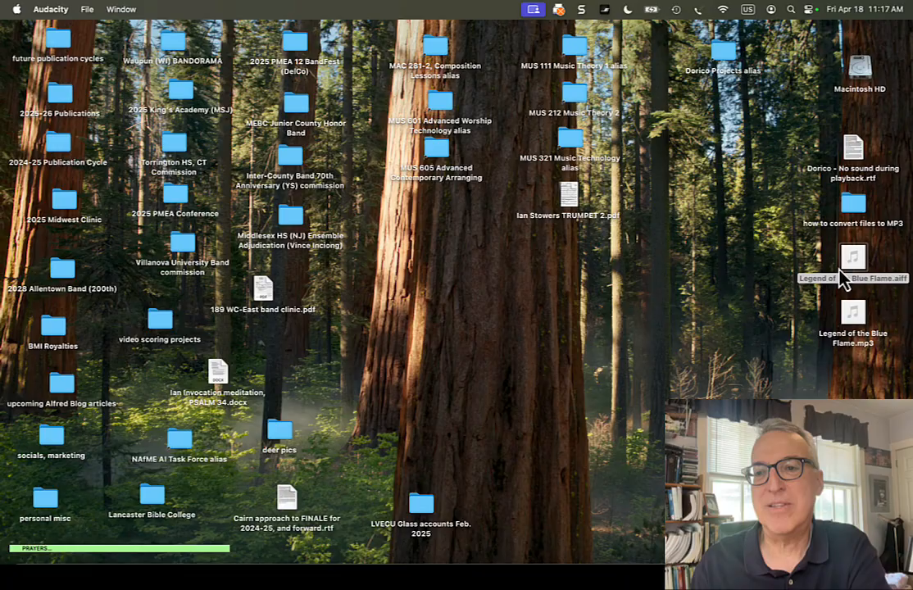
# Step: Select Legend of the Blue Flame.mp3 on the desktop beside the AIFF file
pyautogui.click(854, 259)
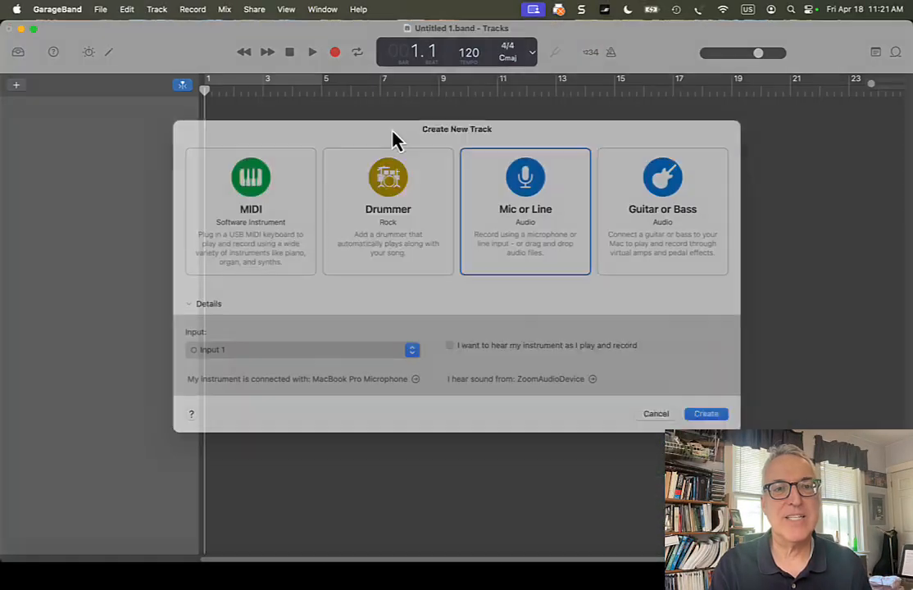
# Step: Create a Mic or Line audio track and drag the AIFF from the desktop into it
pyautogui.click(706, 413)
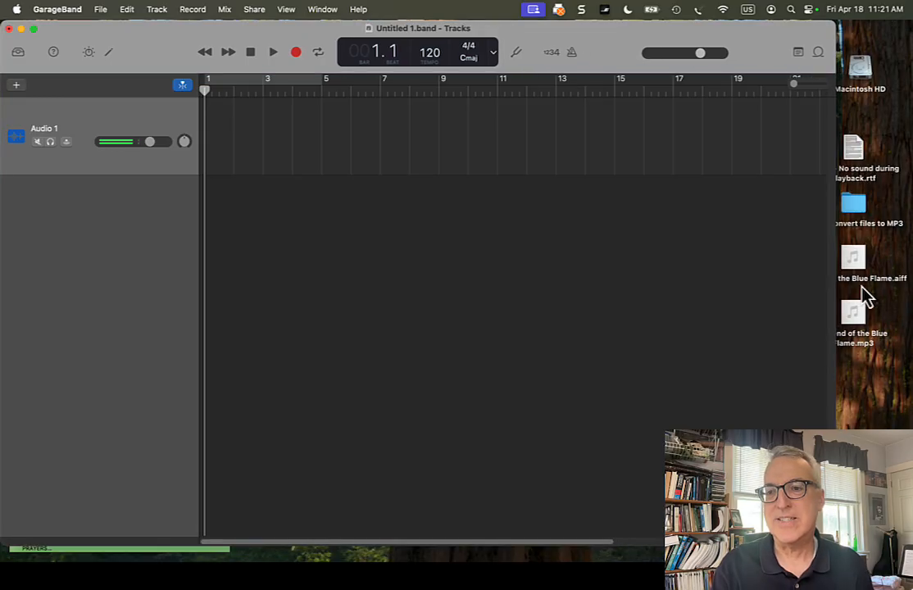
pyautogui.moveTo(852, 256); pyautogui.dragTo(213, 217)
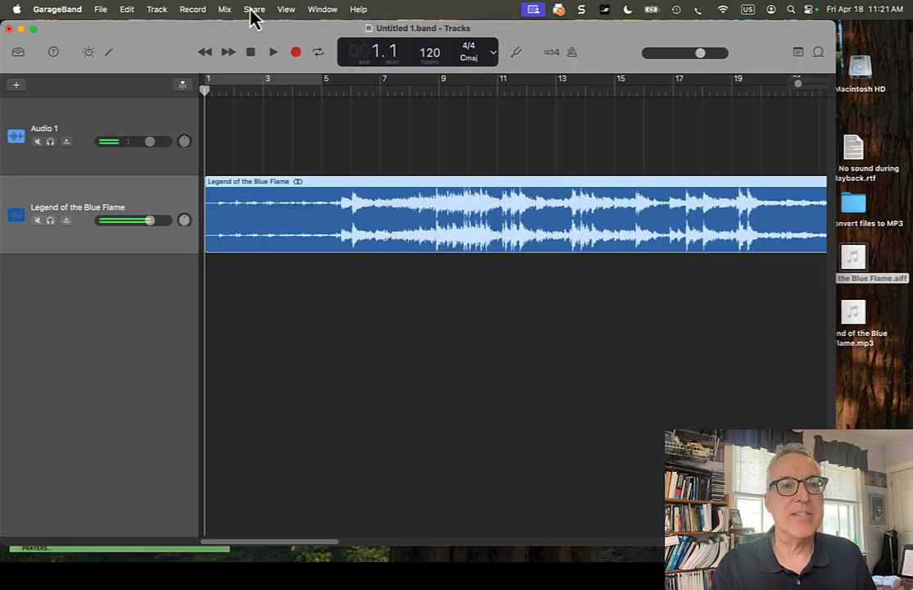
# Step: Export Song to Disk as FOO in MP3 at Highest Quality to the Desktop
pyautogui.click(253, 10)
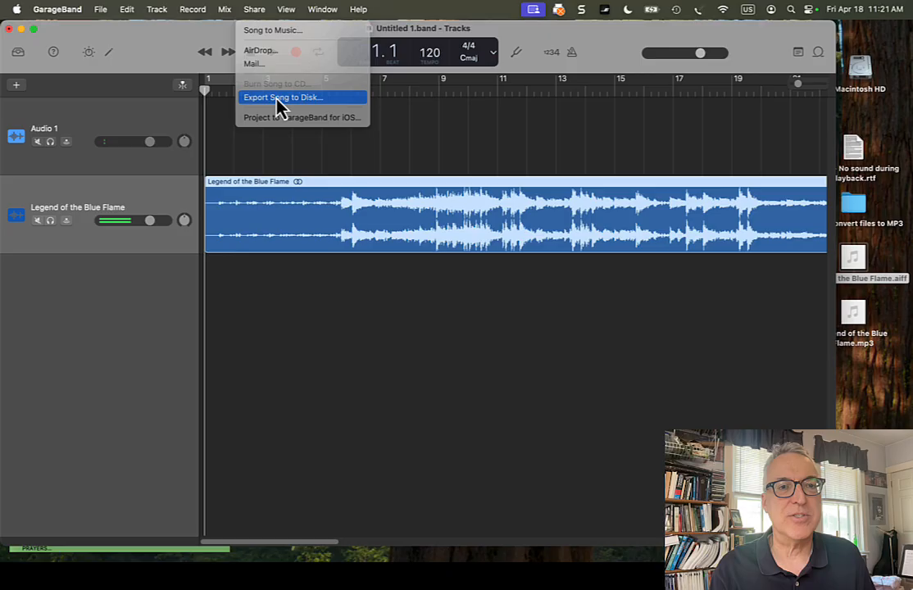
pyautogui.click(282, 97)
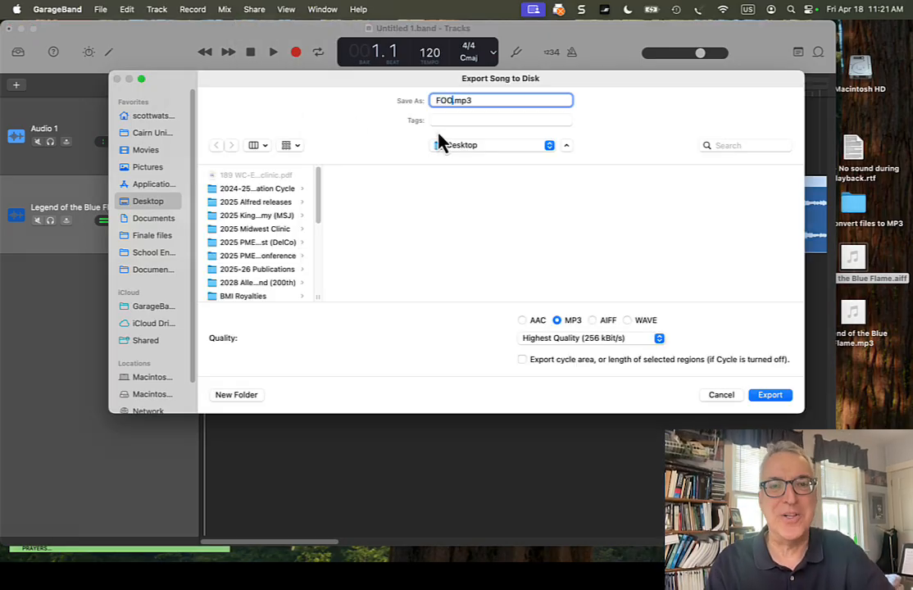
pyautogui.moveTo(475, 157)
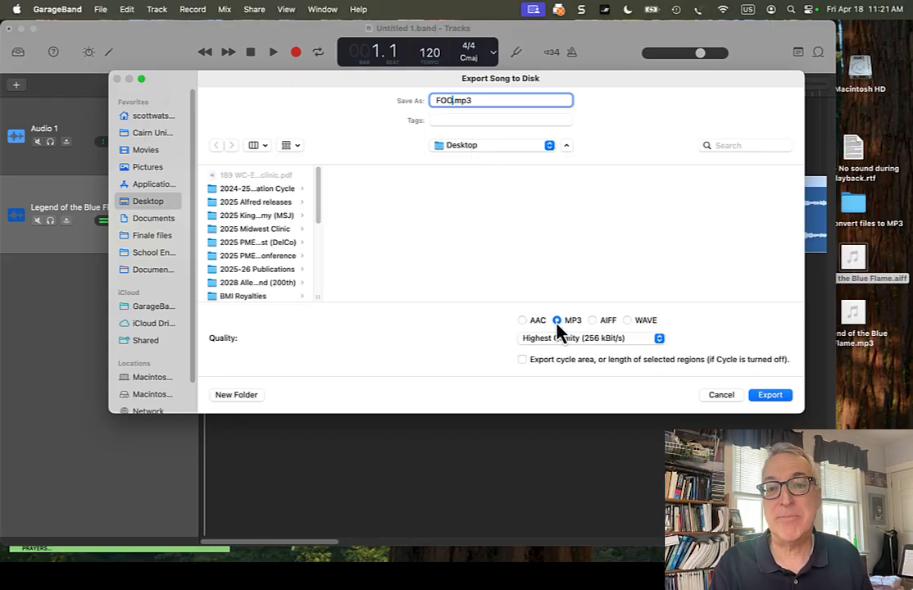
pyautogui.click(589, 338)
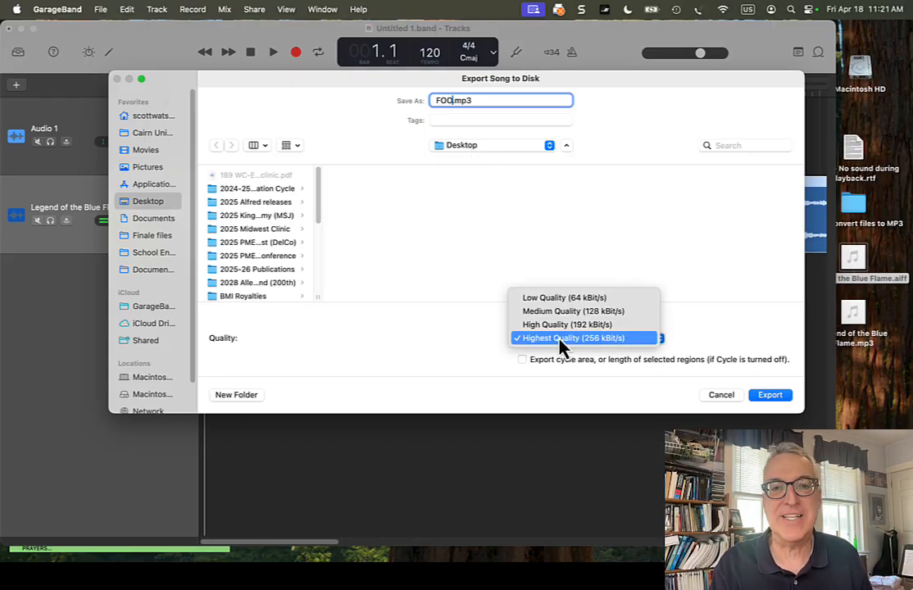
pyautogui.click(582, 338)
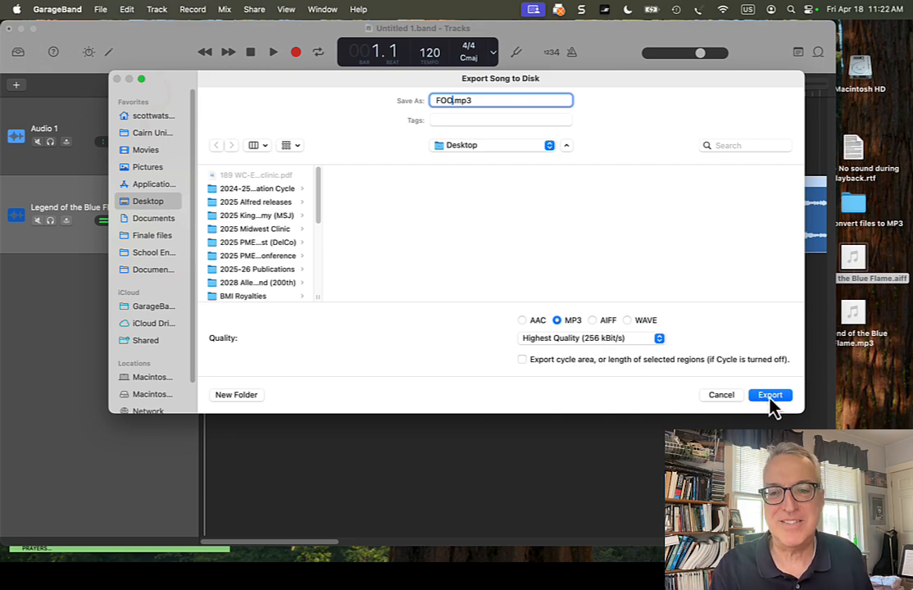
pyautogui.click(771, 395)
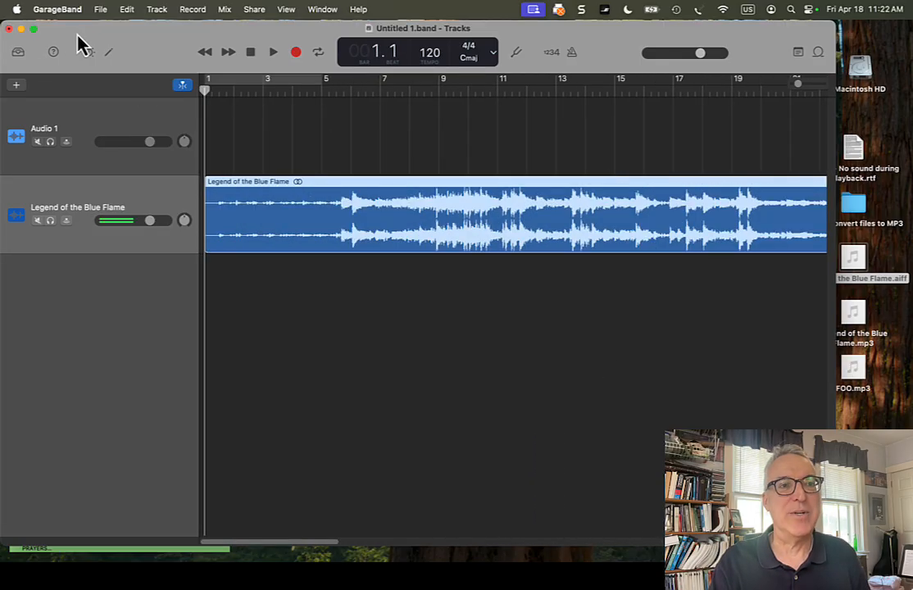
# Step: Quit GarageBand with Don't Save, then preview FOO.mp3 on the desktop
pyautogui.click(56, 10)
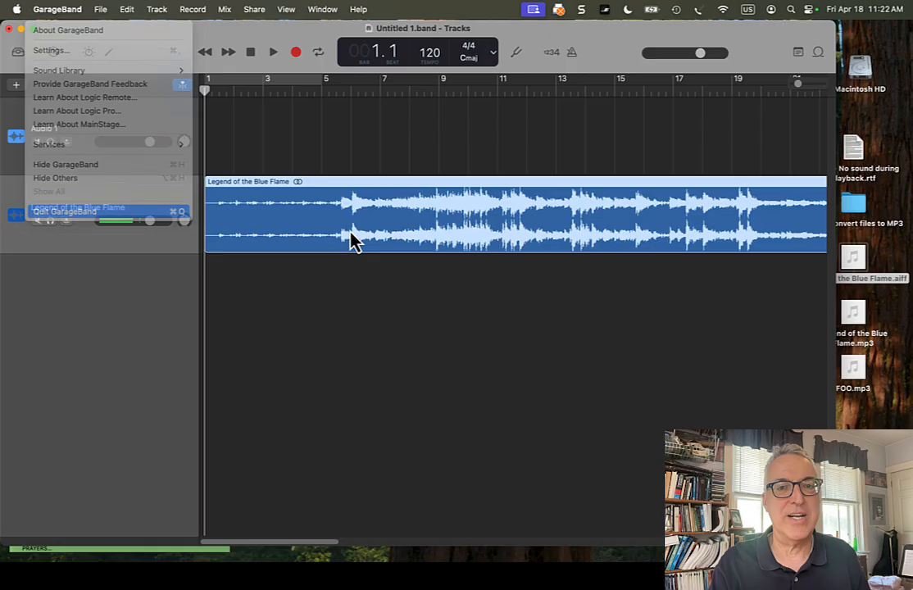
pyautogui.click(64, 210)
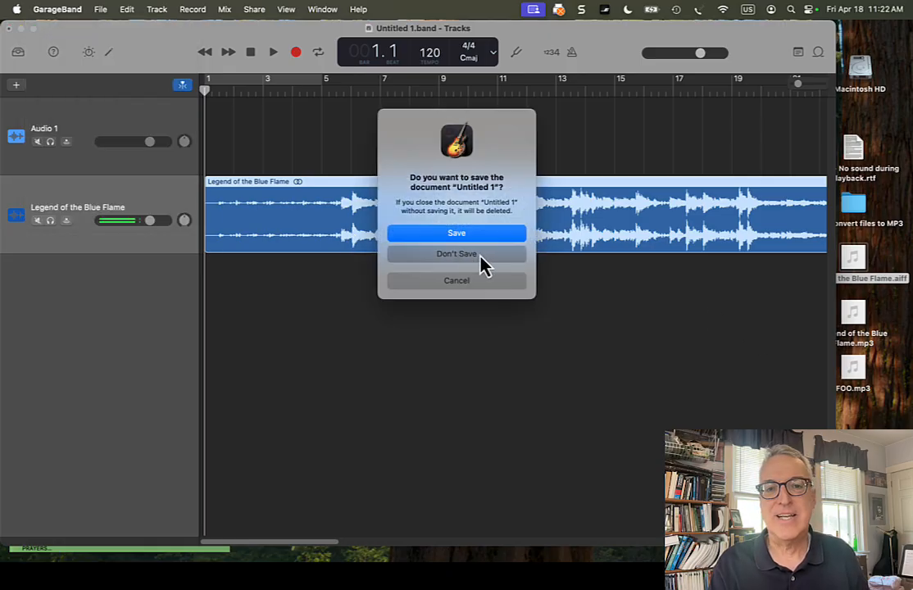
pyautogui.click(455, 252)
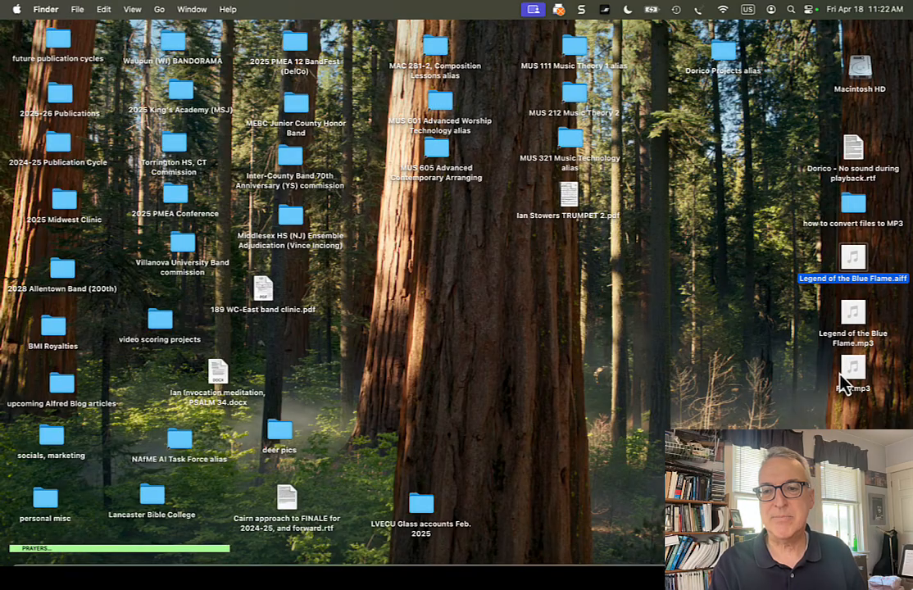
pyautogui.click(852, 367)
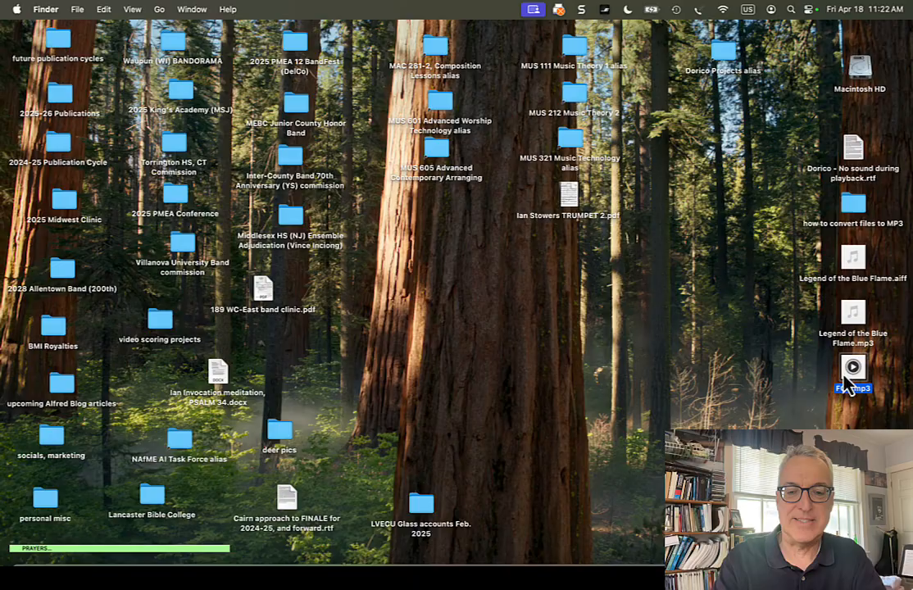
pyautogui.click(856, 364)
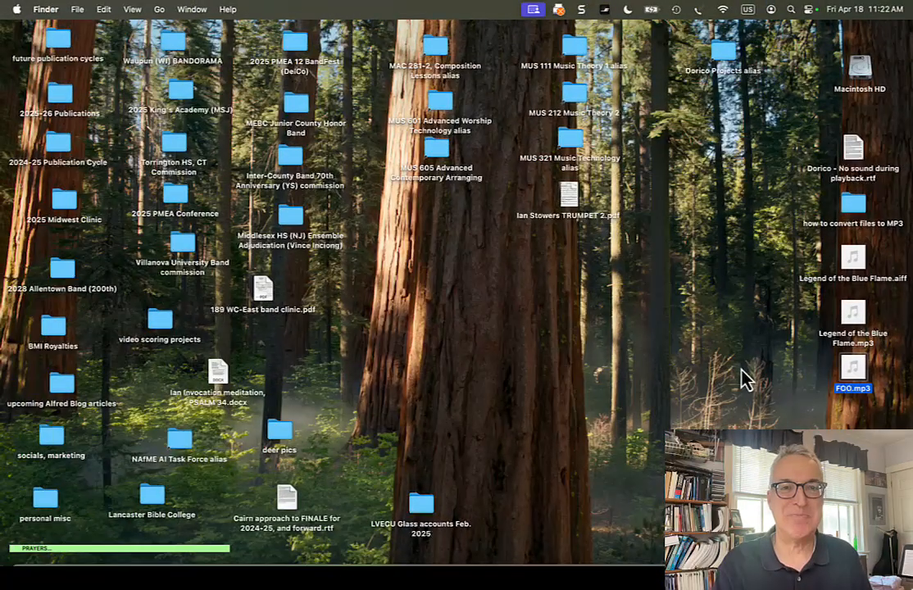
# Step: In Settings > Files > Import Settings, use MP3 Encoder at Higher Quality (192 kbps)
pyautogui.click(52, 9)
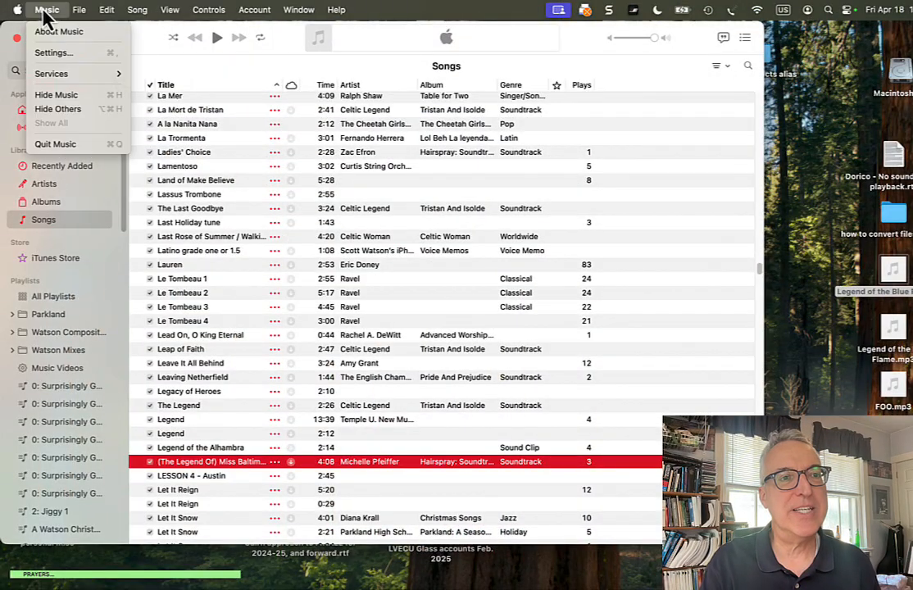
pyautogui.moveTo(52, 52)
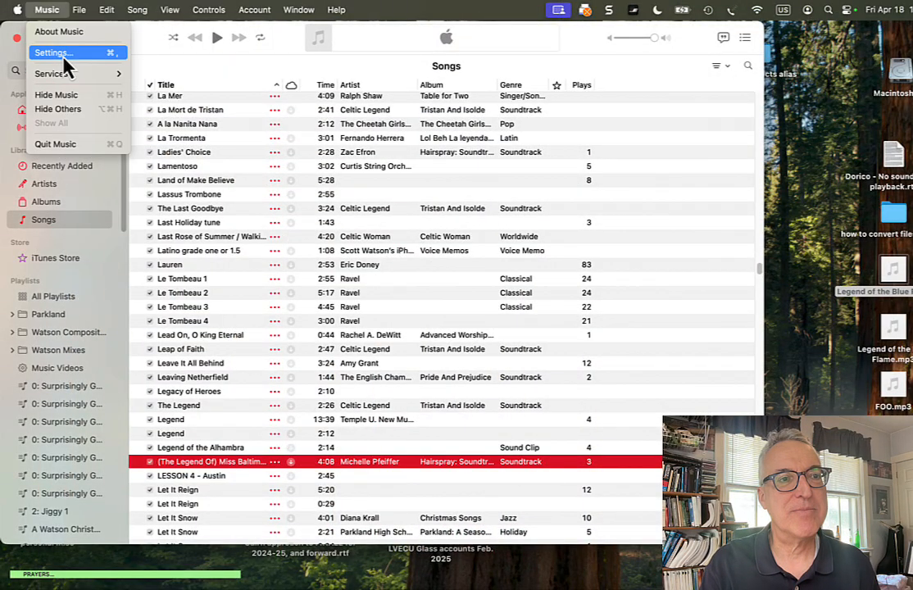
pyautogui.click(59, 53)
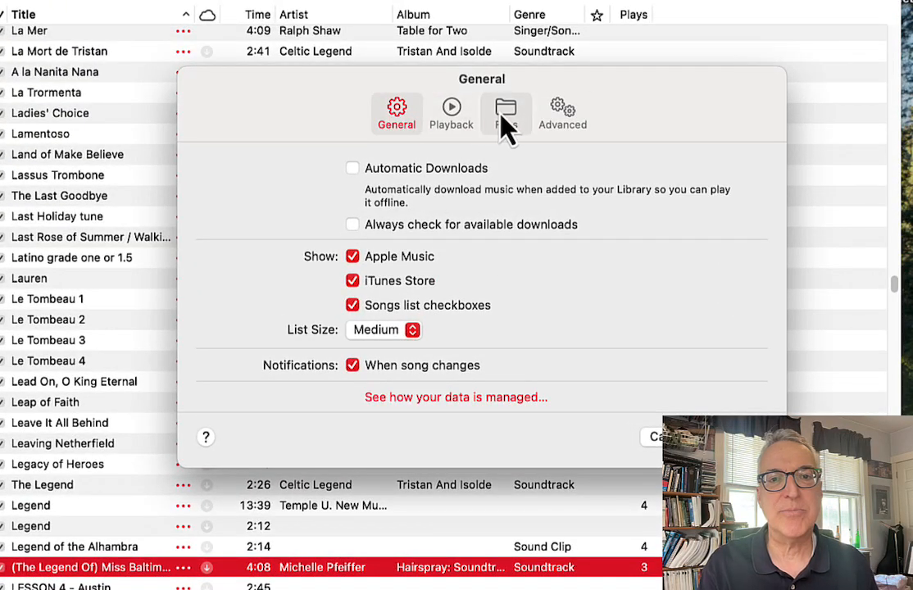
pyautogui.click(505, 112)
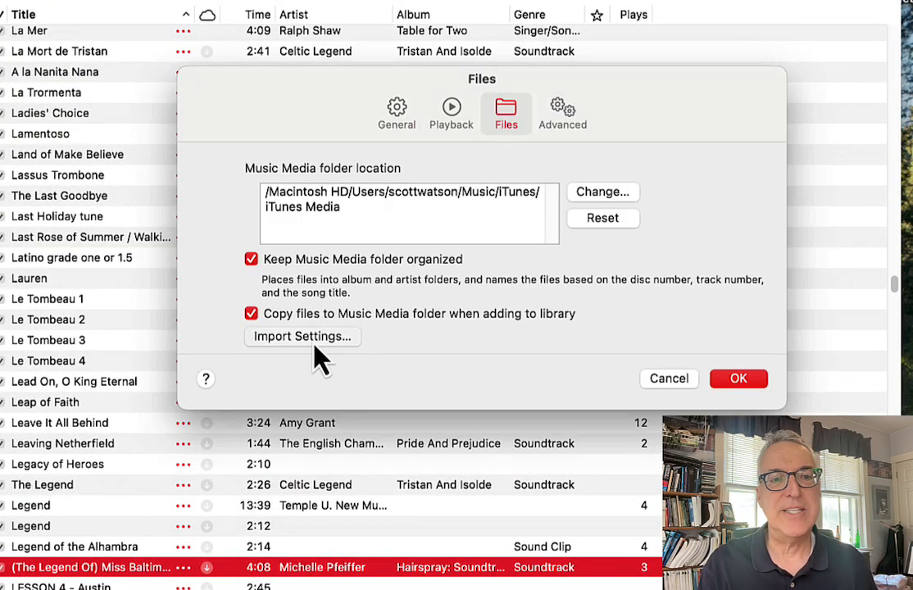
pyautogui.click(301, 338)
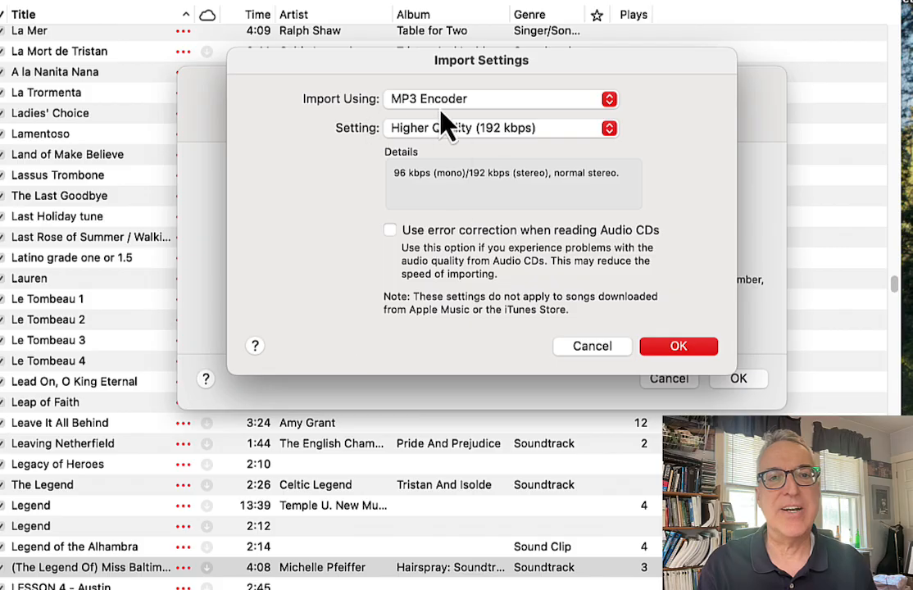
pyautogui.moveTo(462, 123)
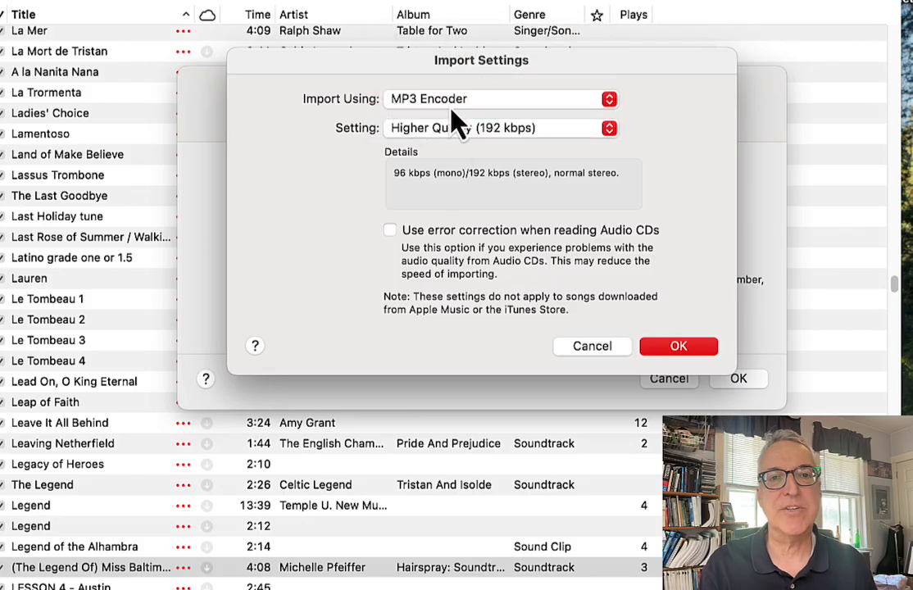
pyautogui.click(502, 128)
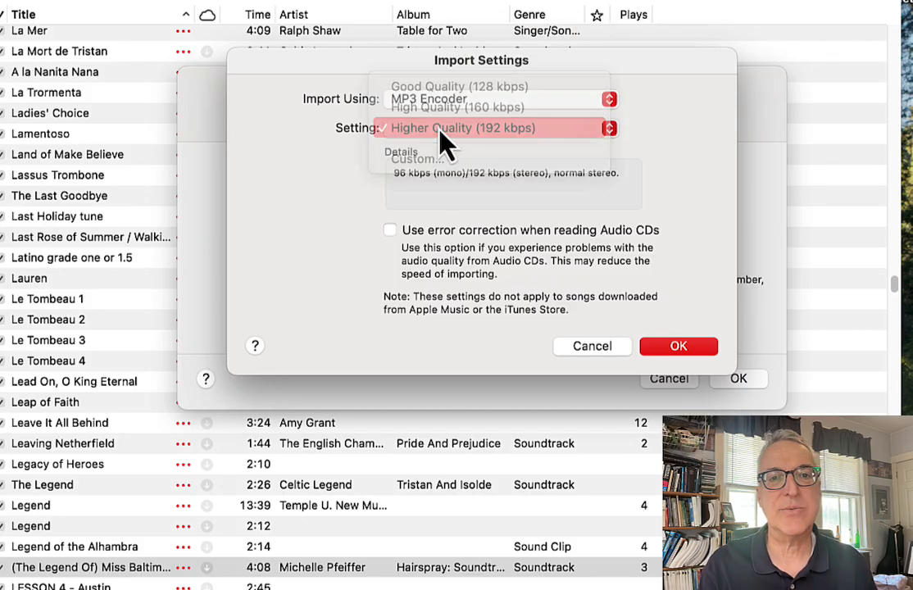
pyautogui.click(679, 346)
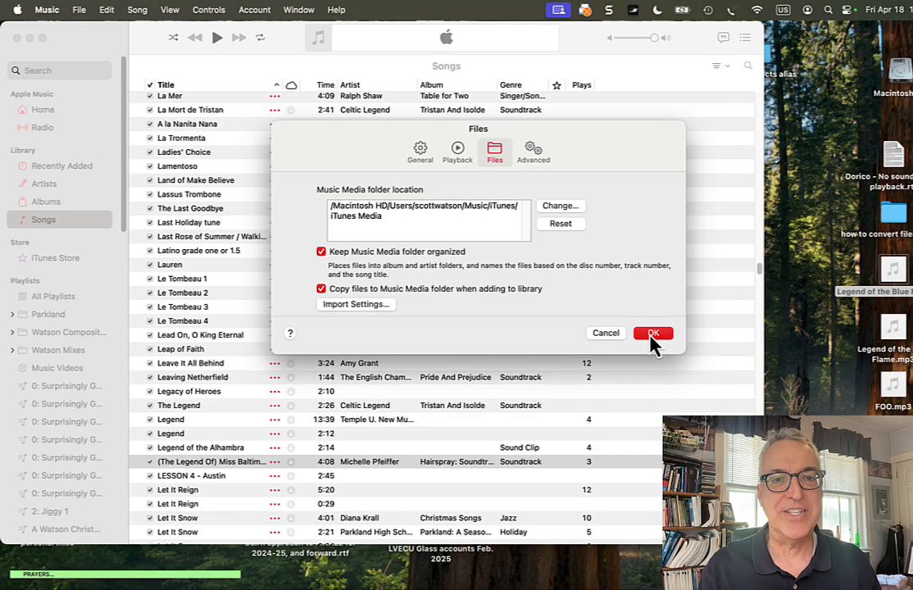
# Step: Close Music's settings keeping the import choice, select Legend of the Blue Flame, and go to File > Convert
pyautogui.click(652, 333)
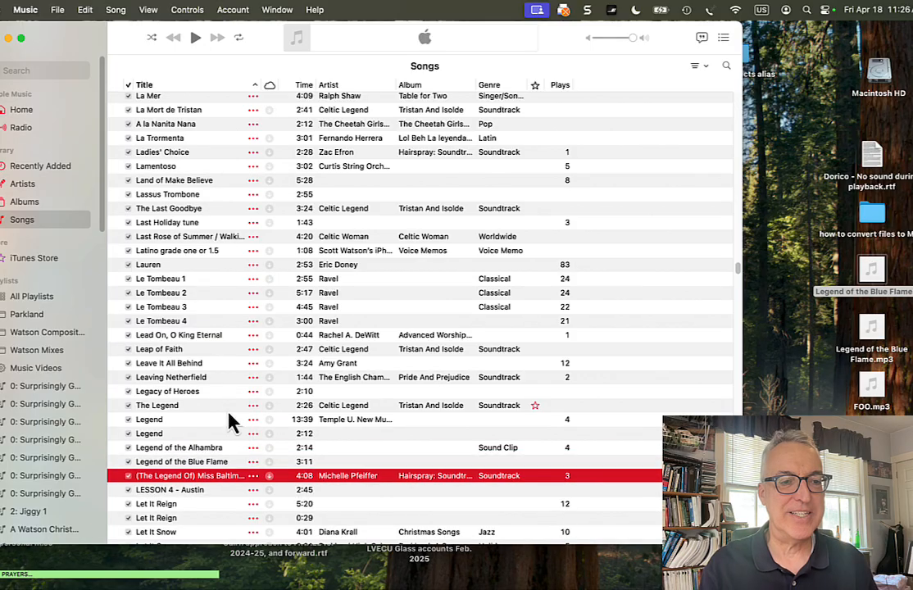
pyautogui.click(180, 462)
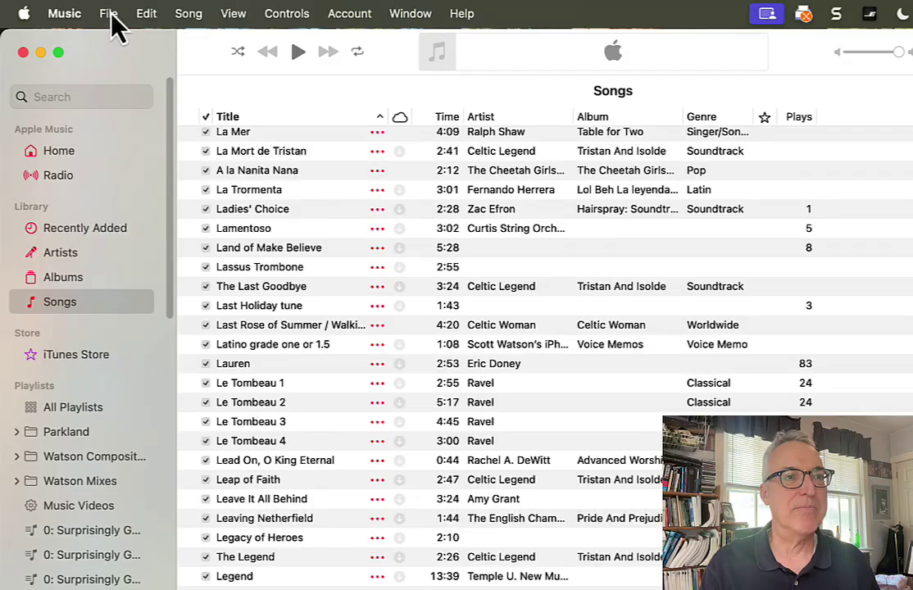
pyautogui.click(108, 14)
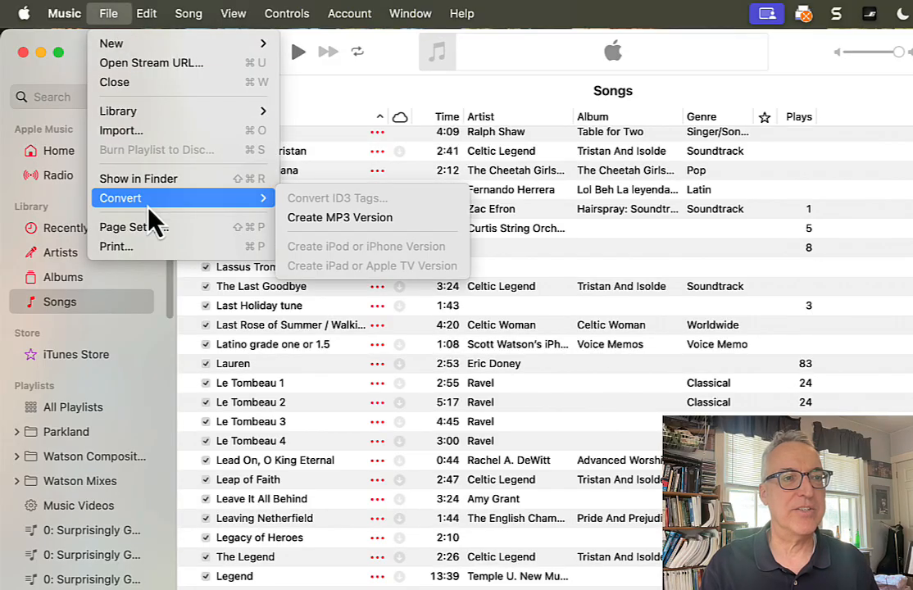
pyautogui.moveTo(361, 233)
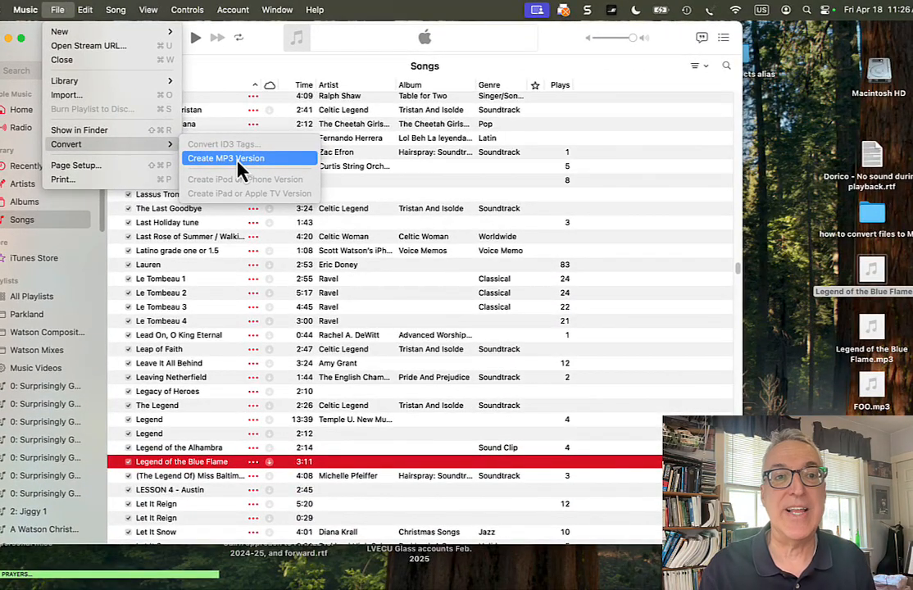
pyautogui.moveTo(221, 167)
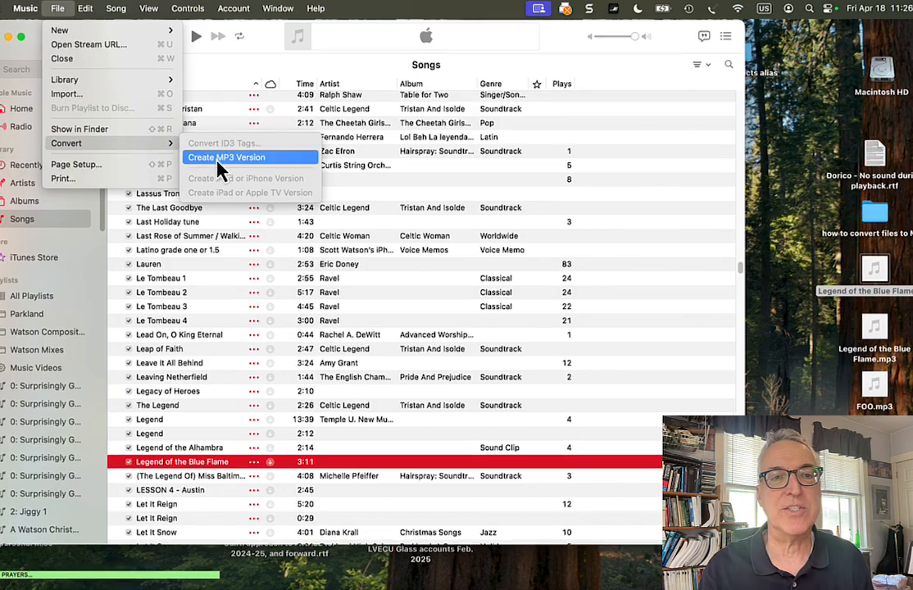
# Step: Create an MP3 version of Legend of the Blue Flame, move it to the desktop, and preview it
pyautogui.click(236, 157)
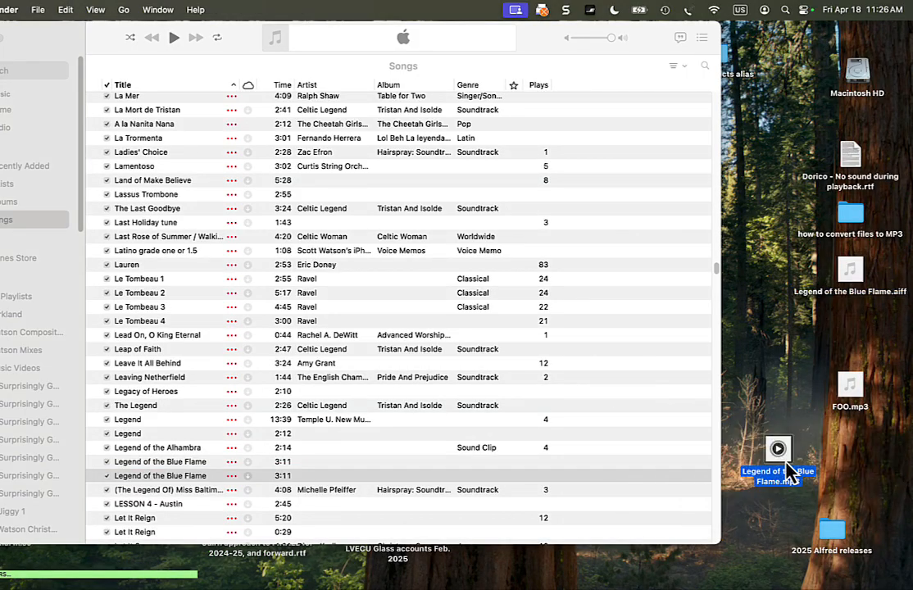
pyautogui.click(777, 449)
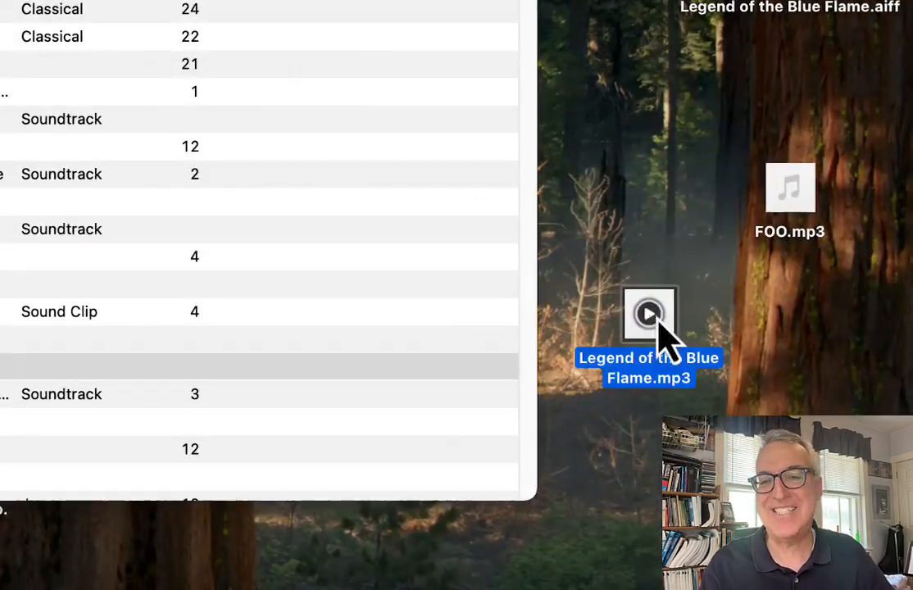
pyautogui.click(649, 313)
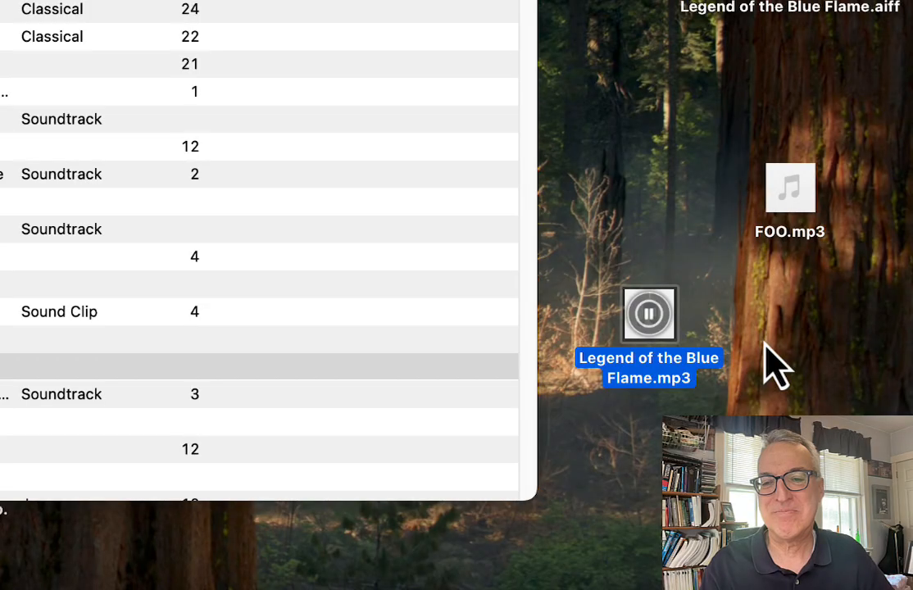